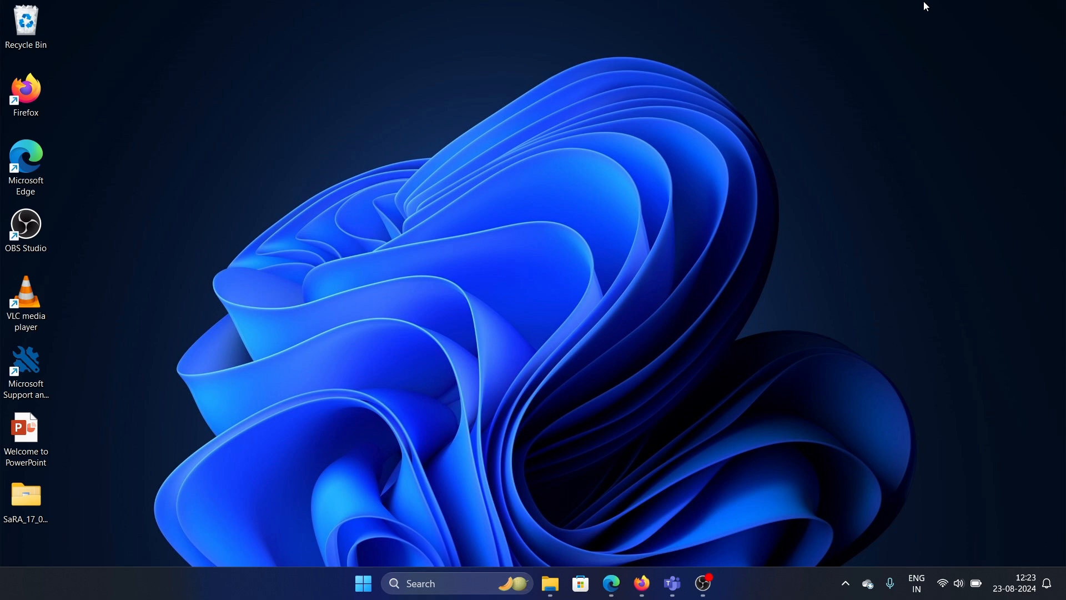
{"action": "mouse_move", "coordinate": [683, 471]}
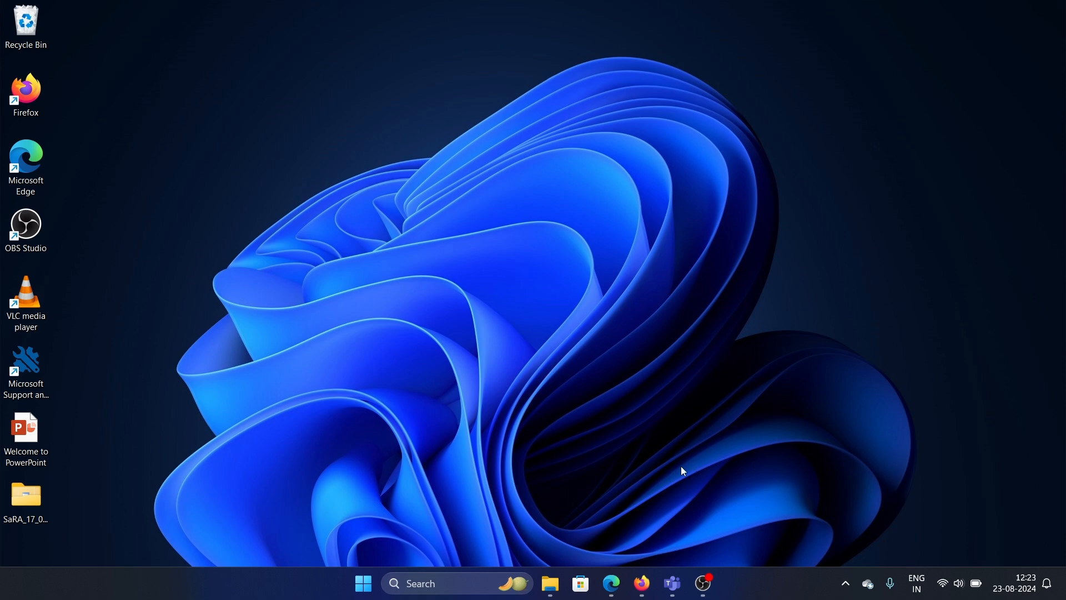
{"action": "mouse_move", "coordinate": [644, 541]}
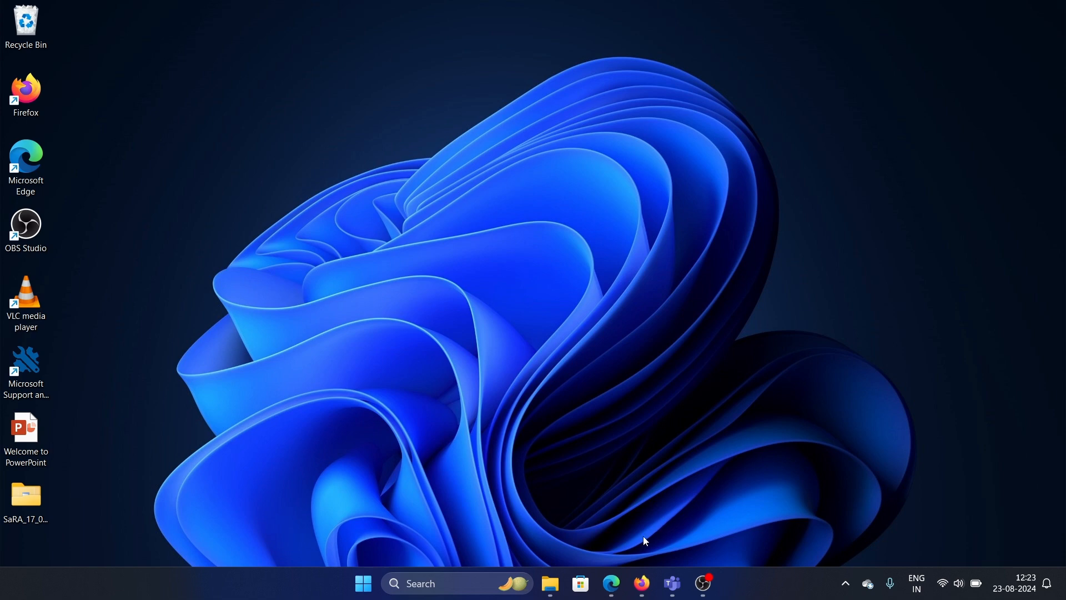
{"action": "mouse_move", "coordinate": [611, 583]}
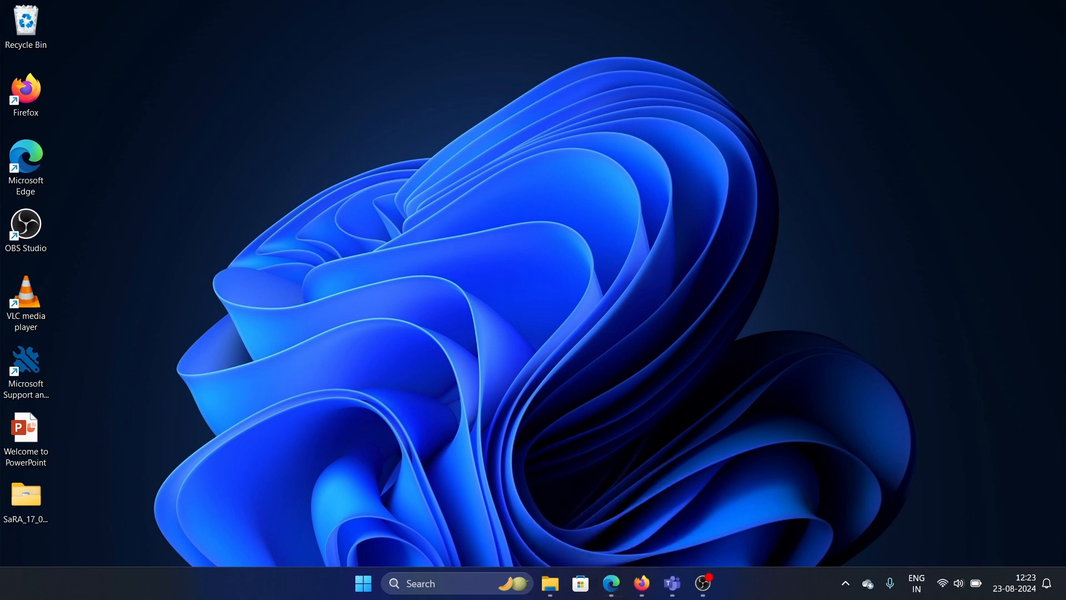
{"action": "mouse_move", "coordinate": [654, 560]}
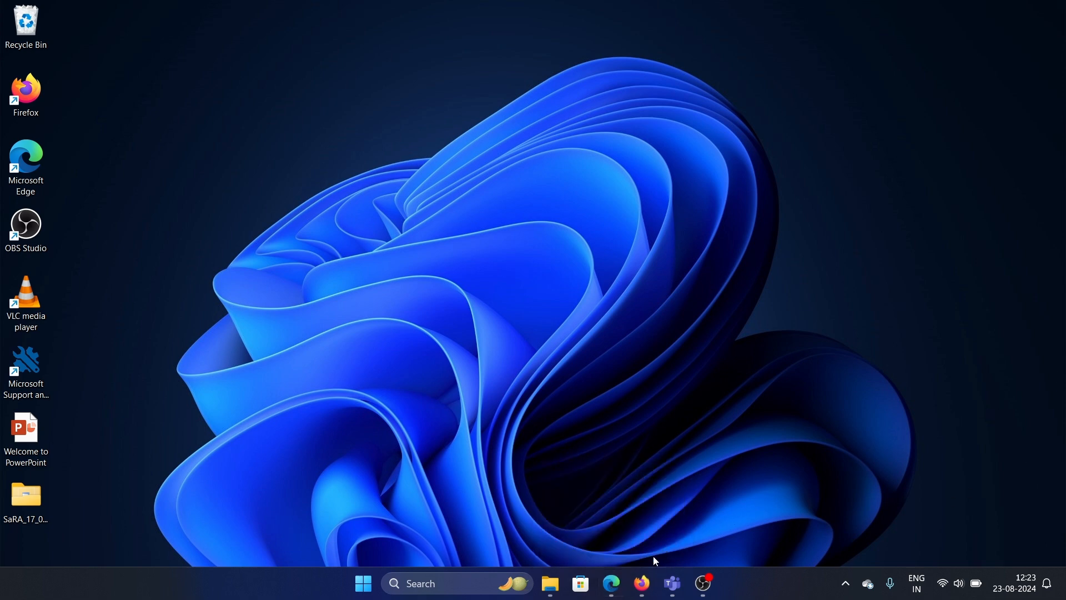
Launch Edge and search Bing for 'asus bios downloas E1504FA'
{"action": "left_click", "coordinate": [611, 583]}
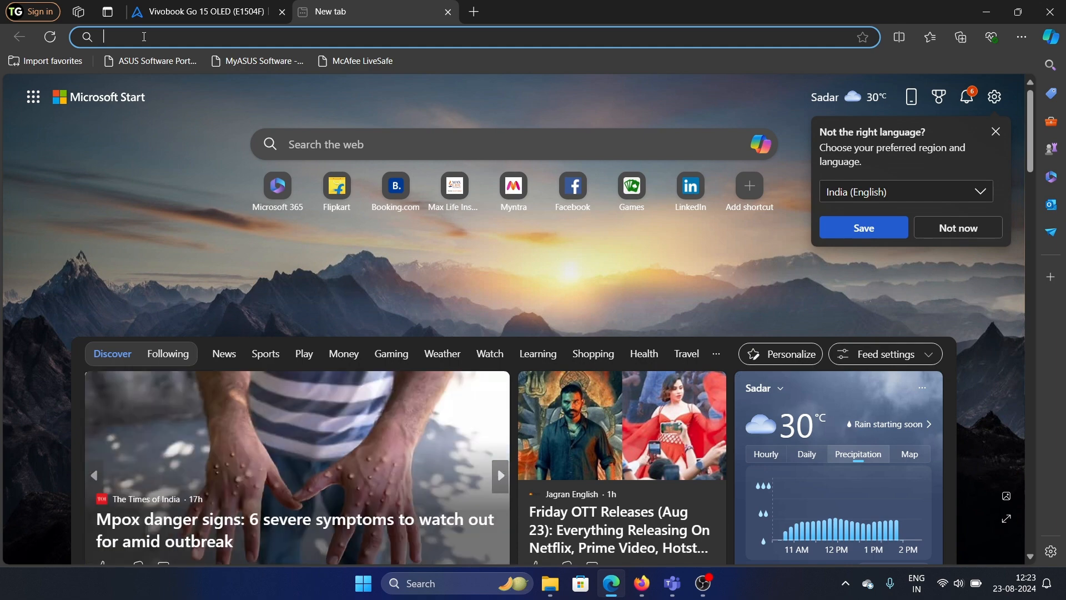
{"action": "left_click", "coordinate": [143, 36]}
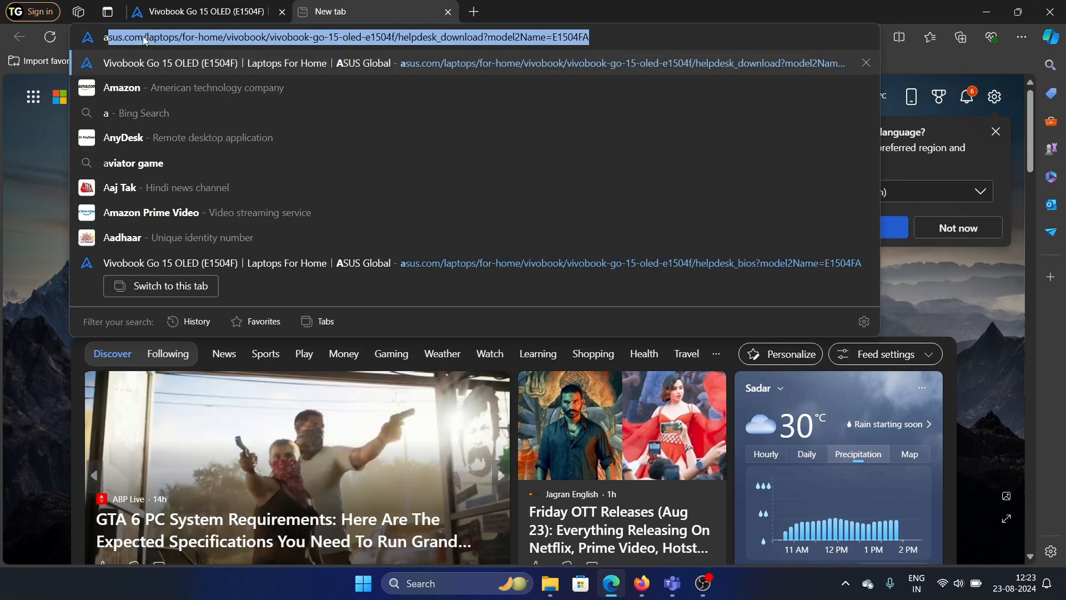
{"action": "type", "text": "sus bios downloas"}
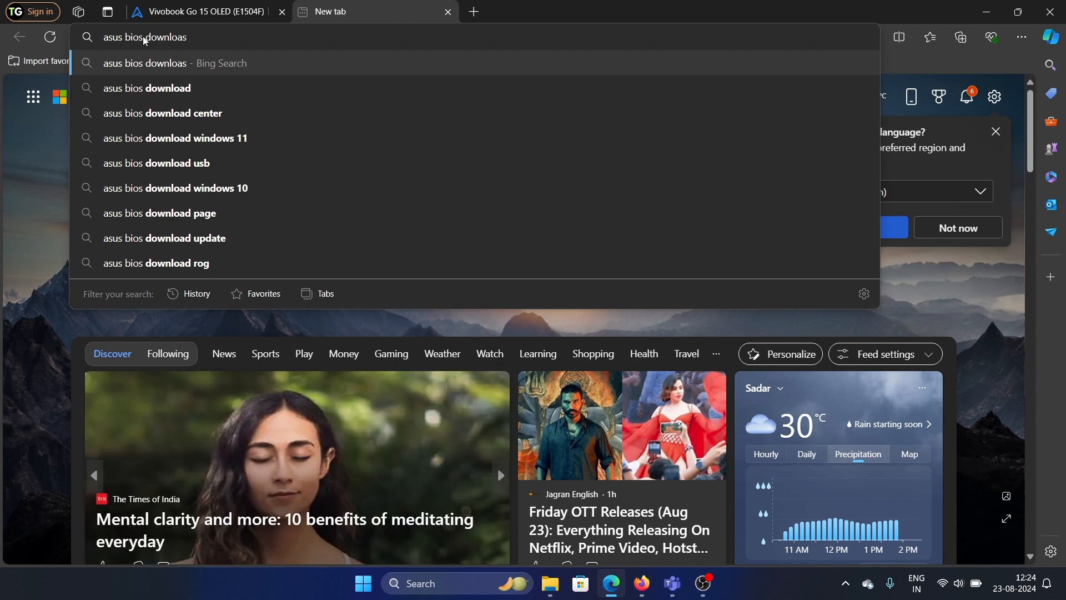
{"action": "type", "text": "E"}
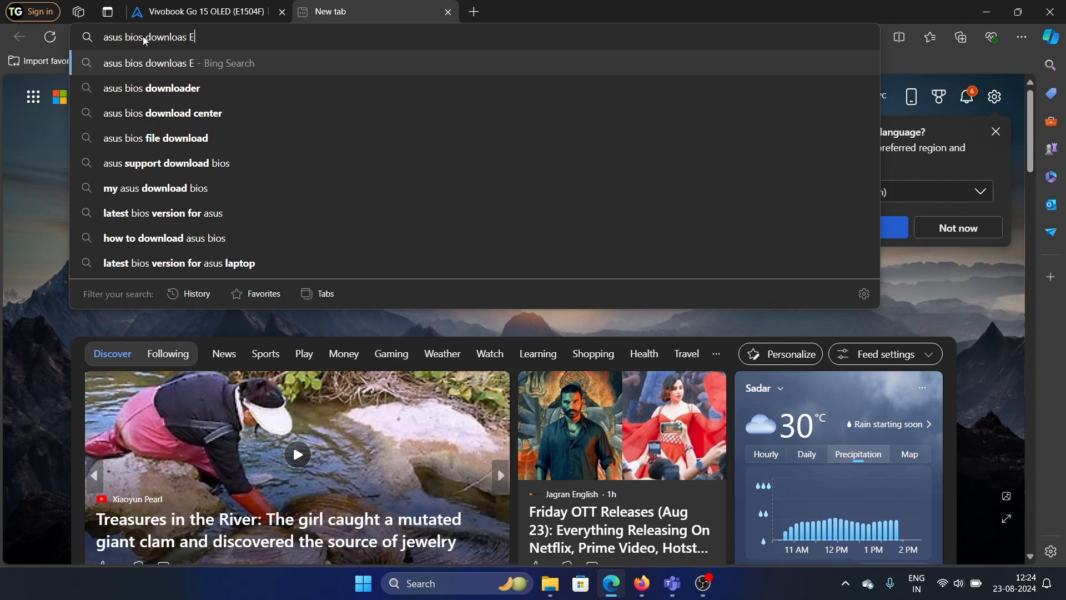
{"action": "type", "text": "1504"}
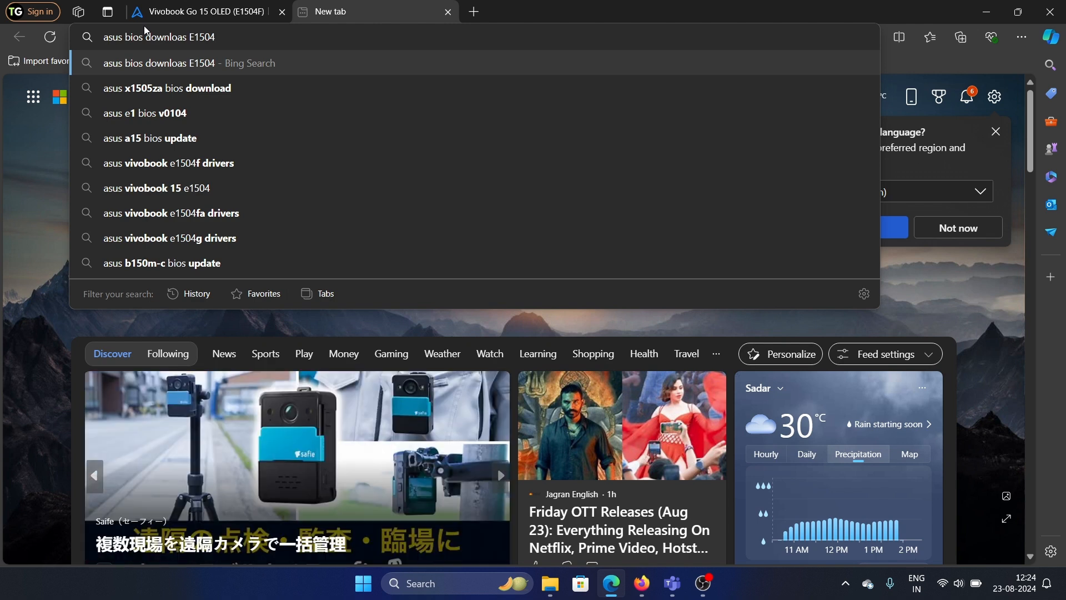
{"action": "type", "text": "FA"}
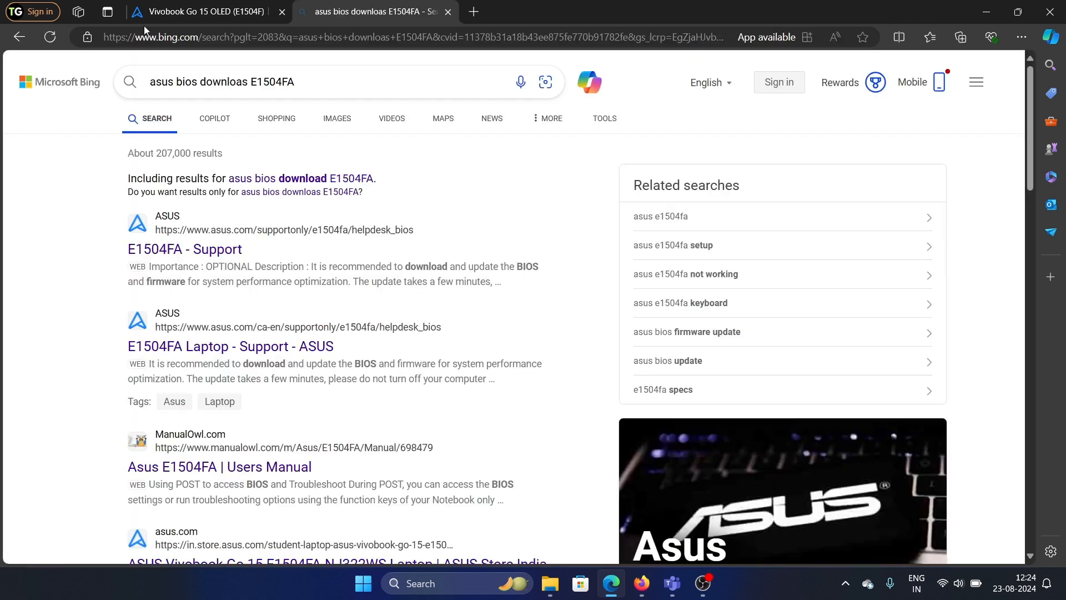
{"action": "mouse_move", "coordinate": [185, 248]}
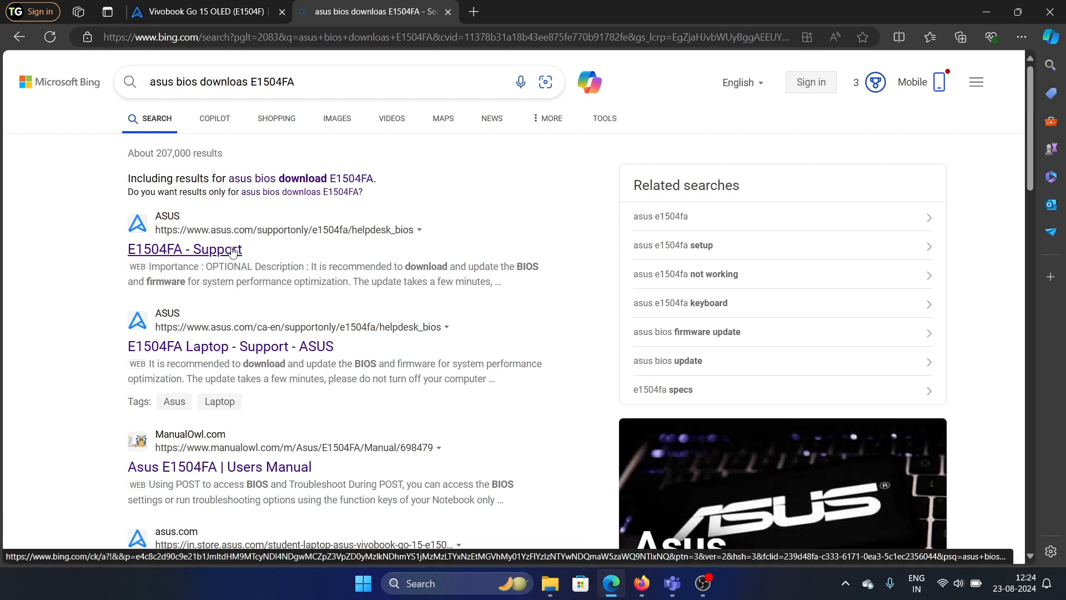
Follow the 'E1504FA - Support' result to the ASUS BIOS & Firmware page
{"action": "left_click", "coordinate": [184, 249]}
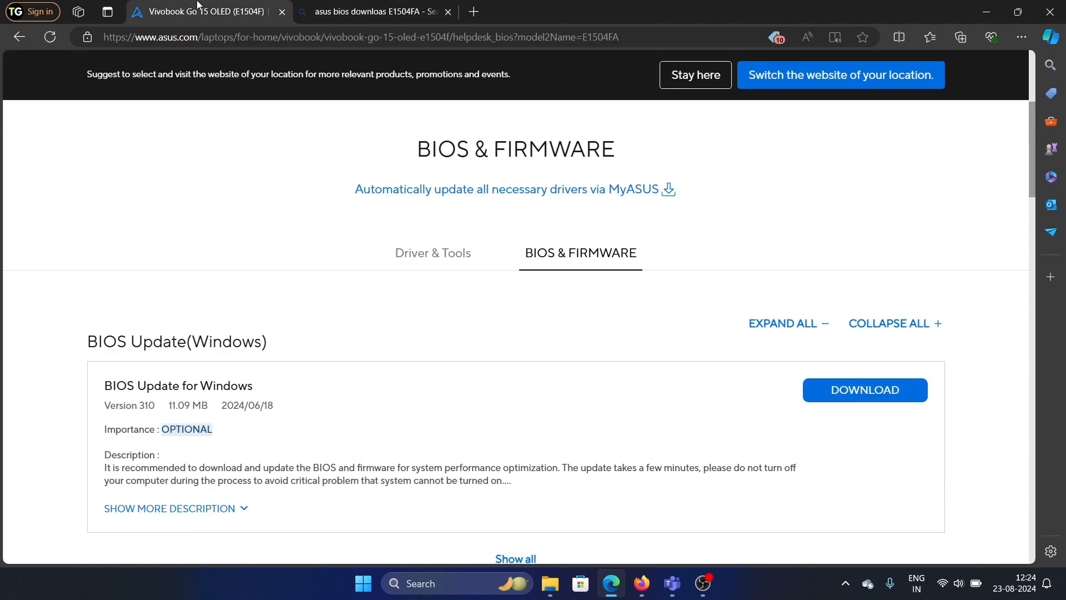
{"action": "scroll", "scroll_direction": "up", "scroll_amount": 3}
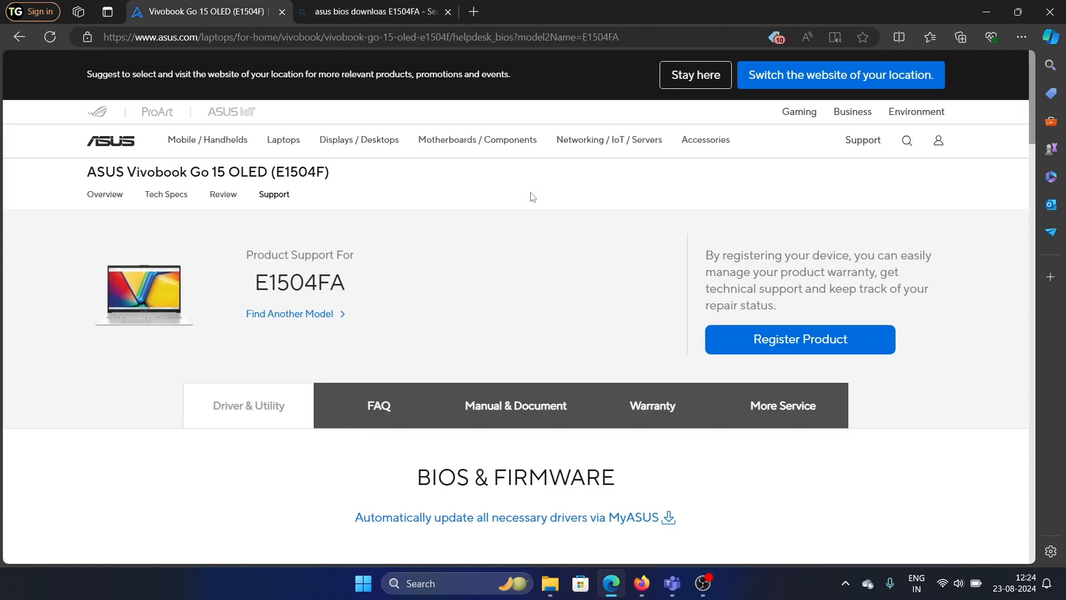
{"action": "scroll", "scroll_direction": "down", "scroll_amount": 3}
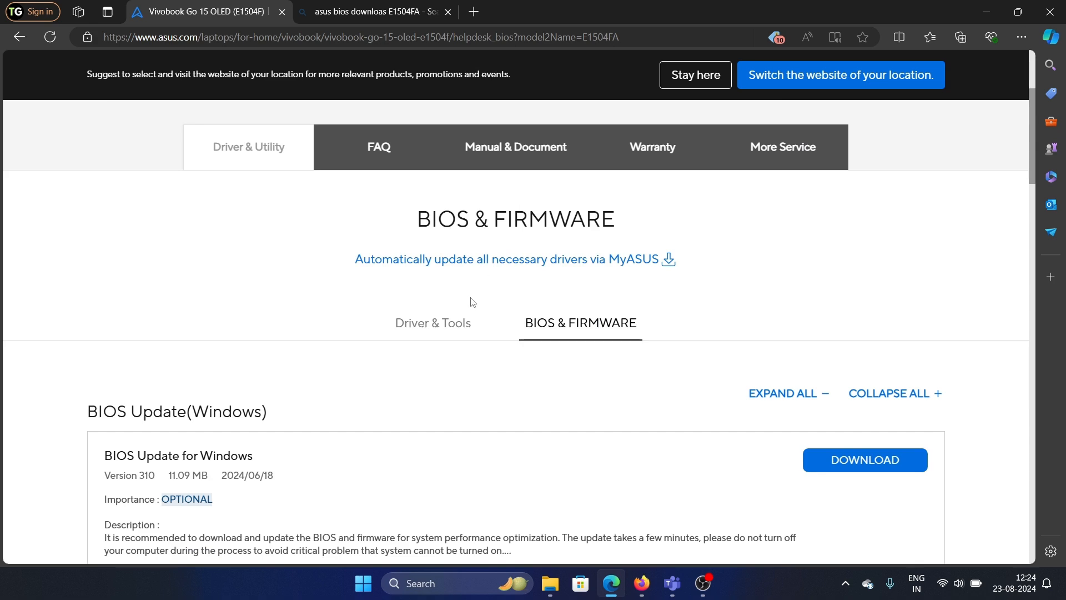
{"action": "mouse_move", "coordinate": [579, 330]}
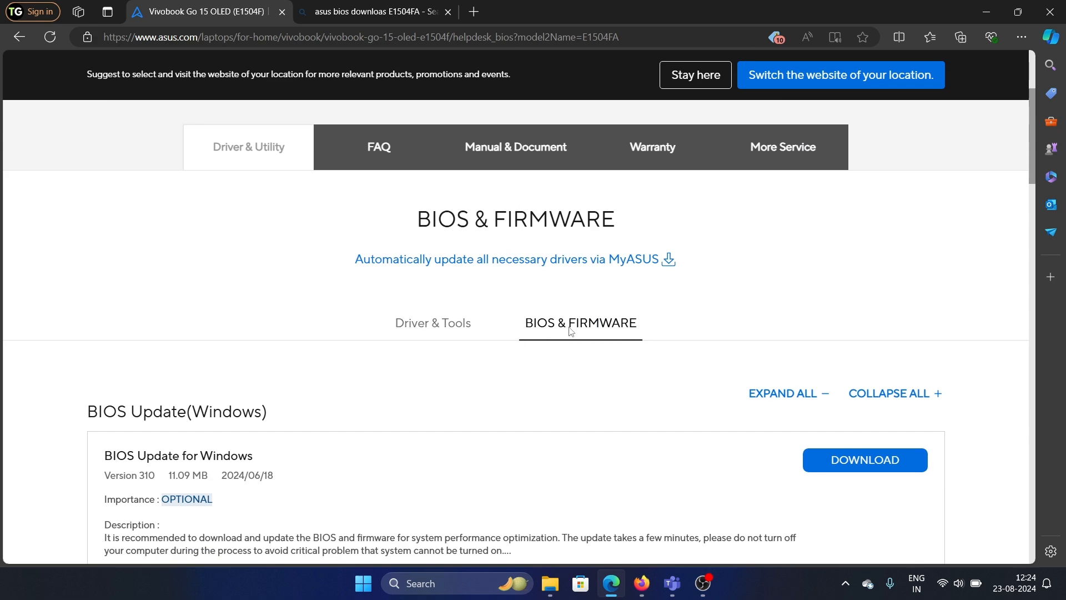
{"action": "scroll", "scroll_direction": "down", "scroll_amount": 3}
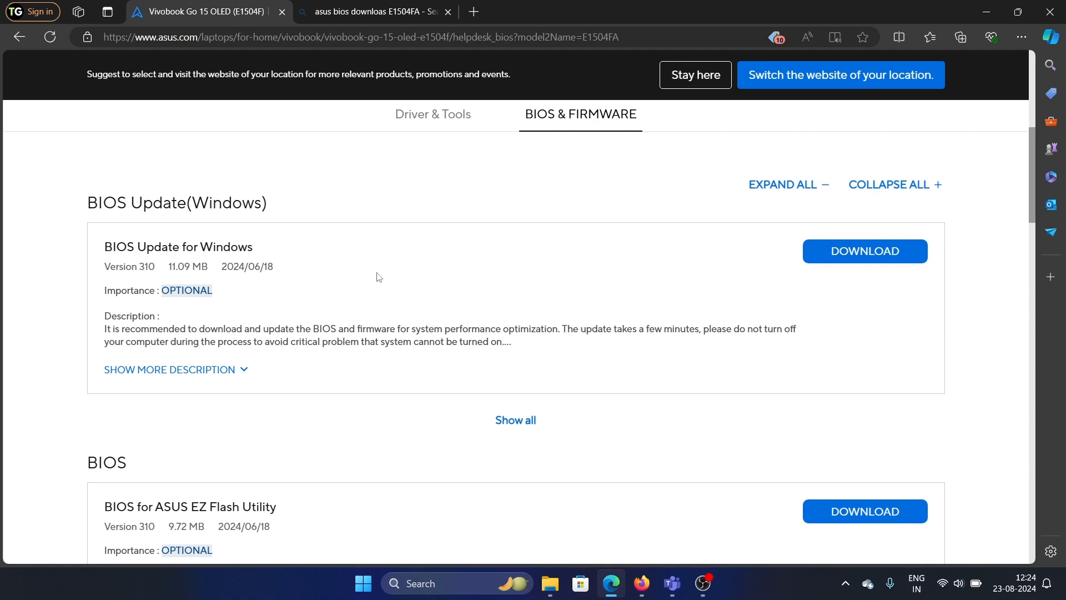
{"action": "mouse_move", "coordinate": [966, 287]}
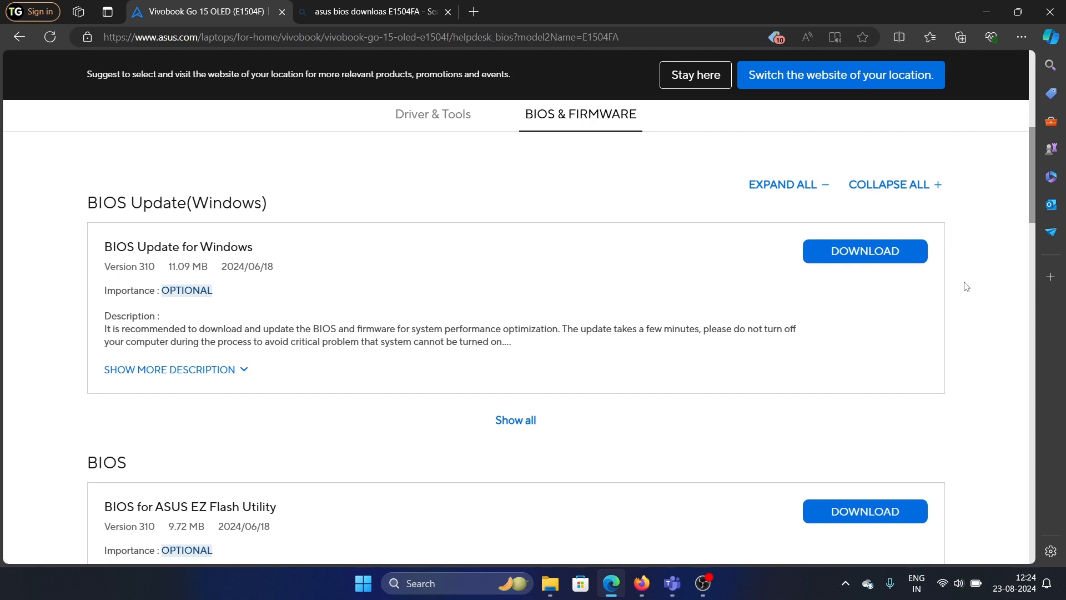
{"action": "mouse_move", "coordinate": [910, 254]}
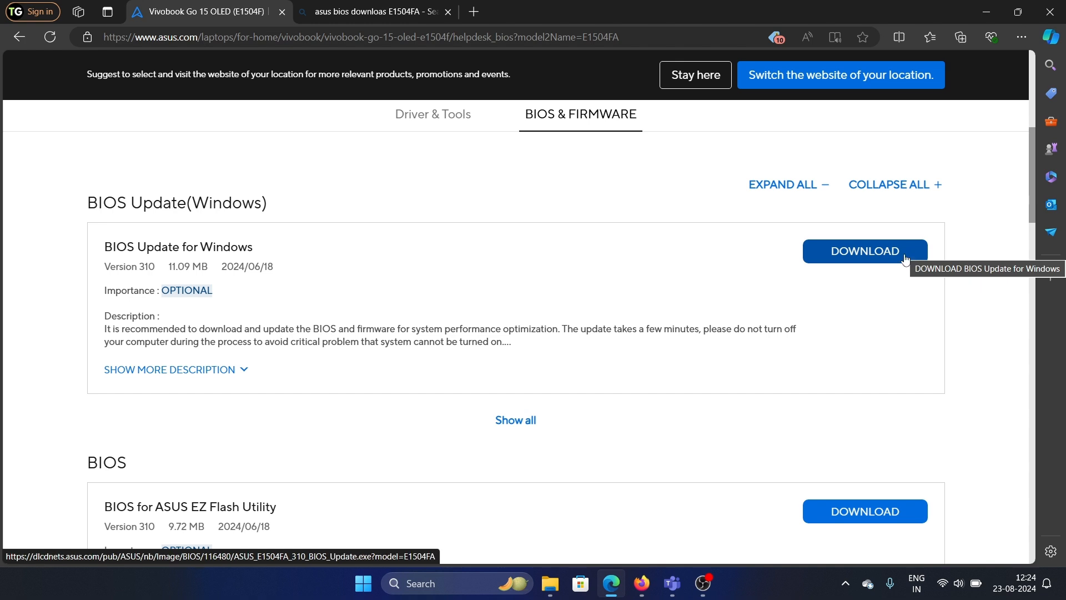
{"action": "mouse_move", "coordinate": [884, 319]}
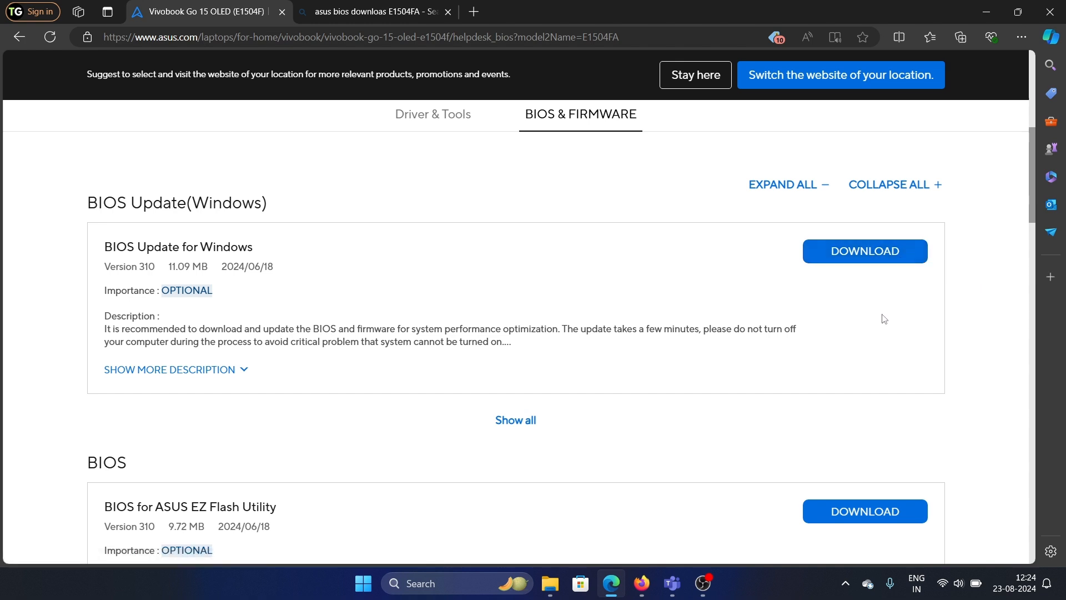
{"action": "mouse_move", "coordinate": [798, 339]}
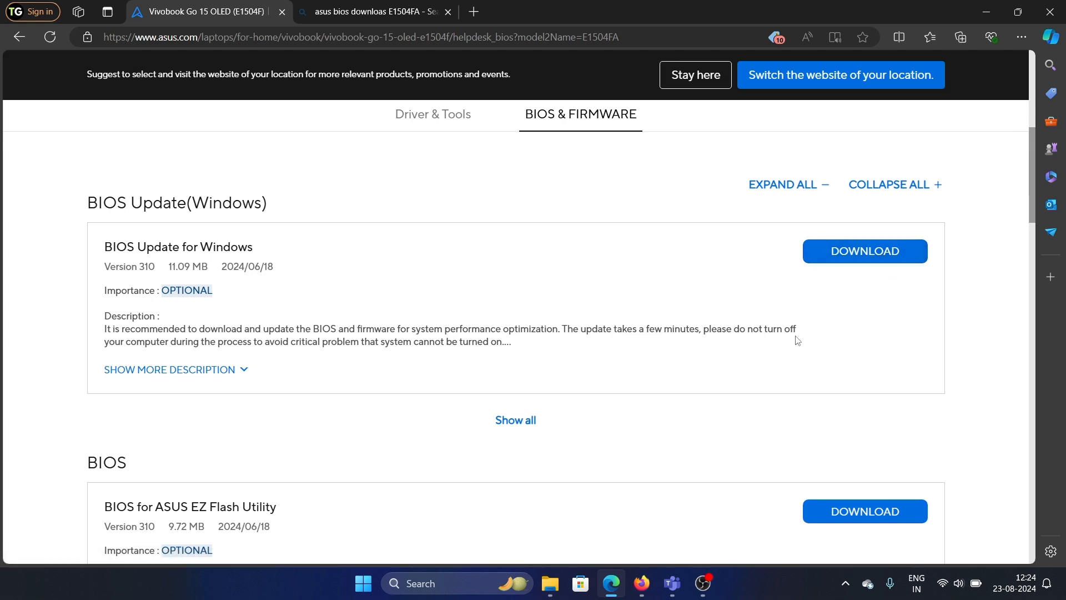
{"action": "mouse_move", "coordinate": [697, 307]}
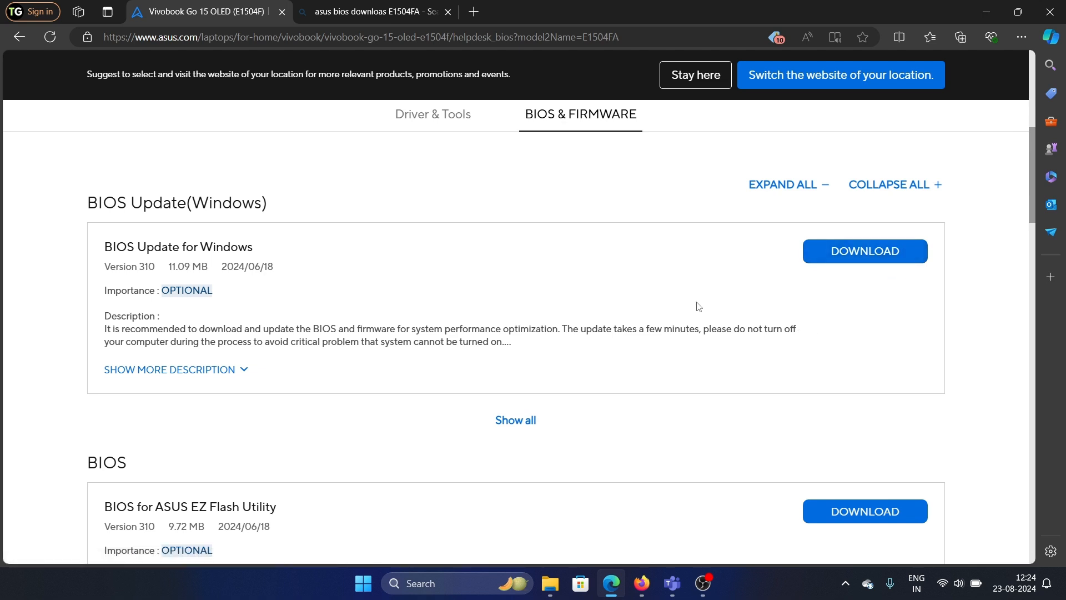